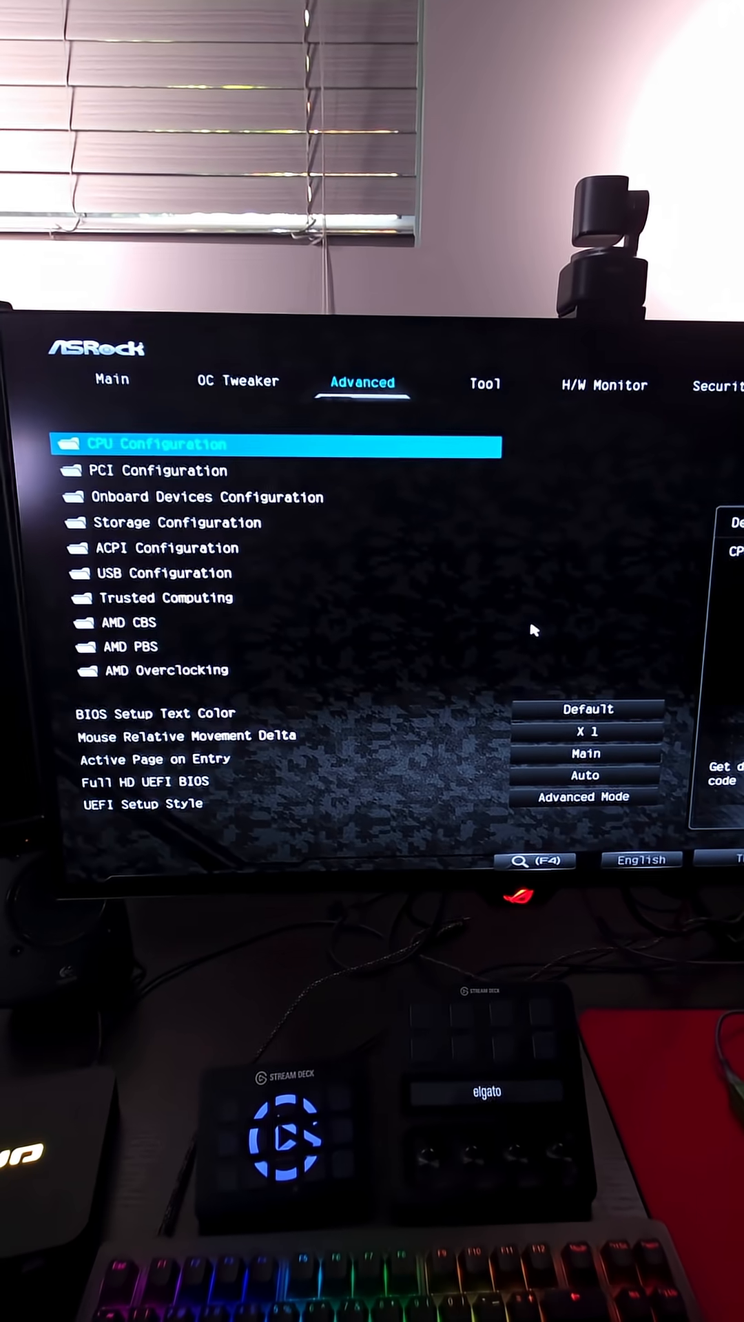
Step: Set the AMD fTPM switch to AMD CPU fTPM in CPU Configuration
{"action": "left_click", "coordinate": [154, 442]}
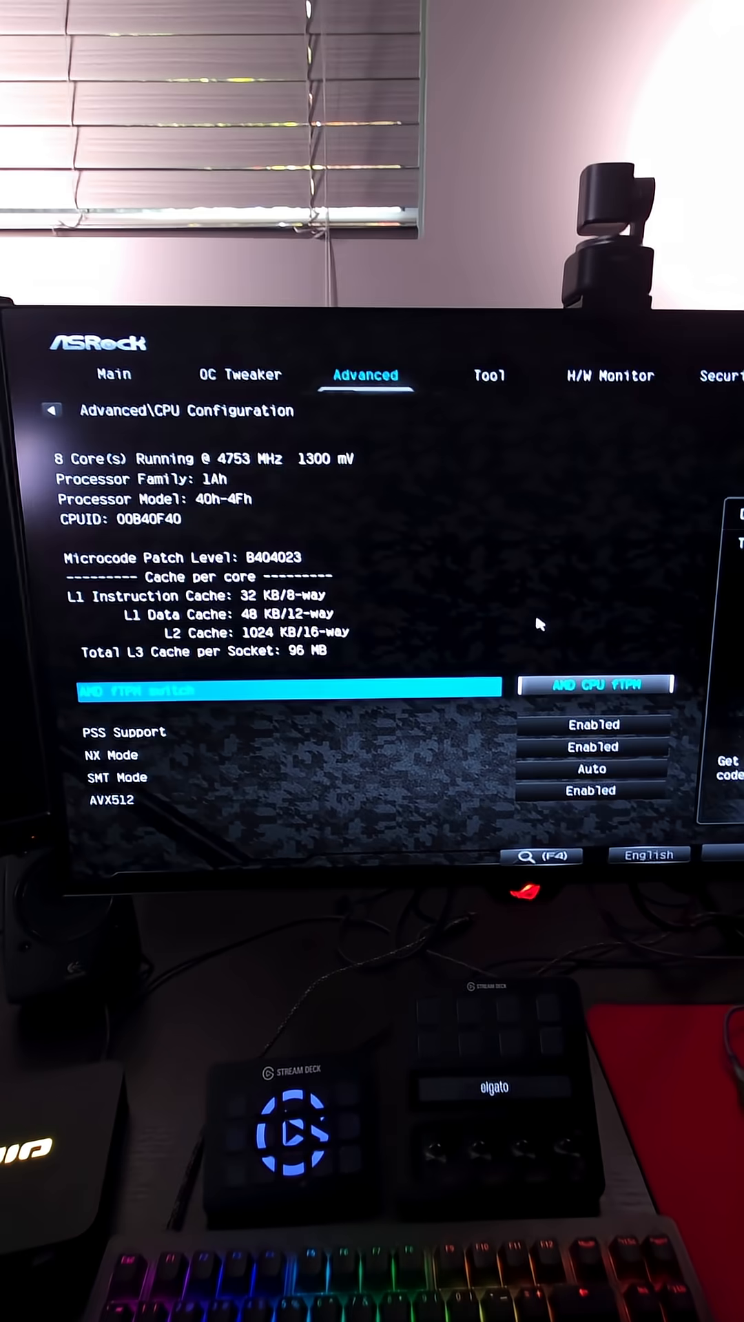
{"action": "left_click", "coordinate": [592, 684]}
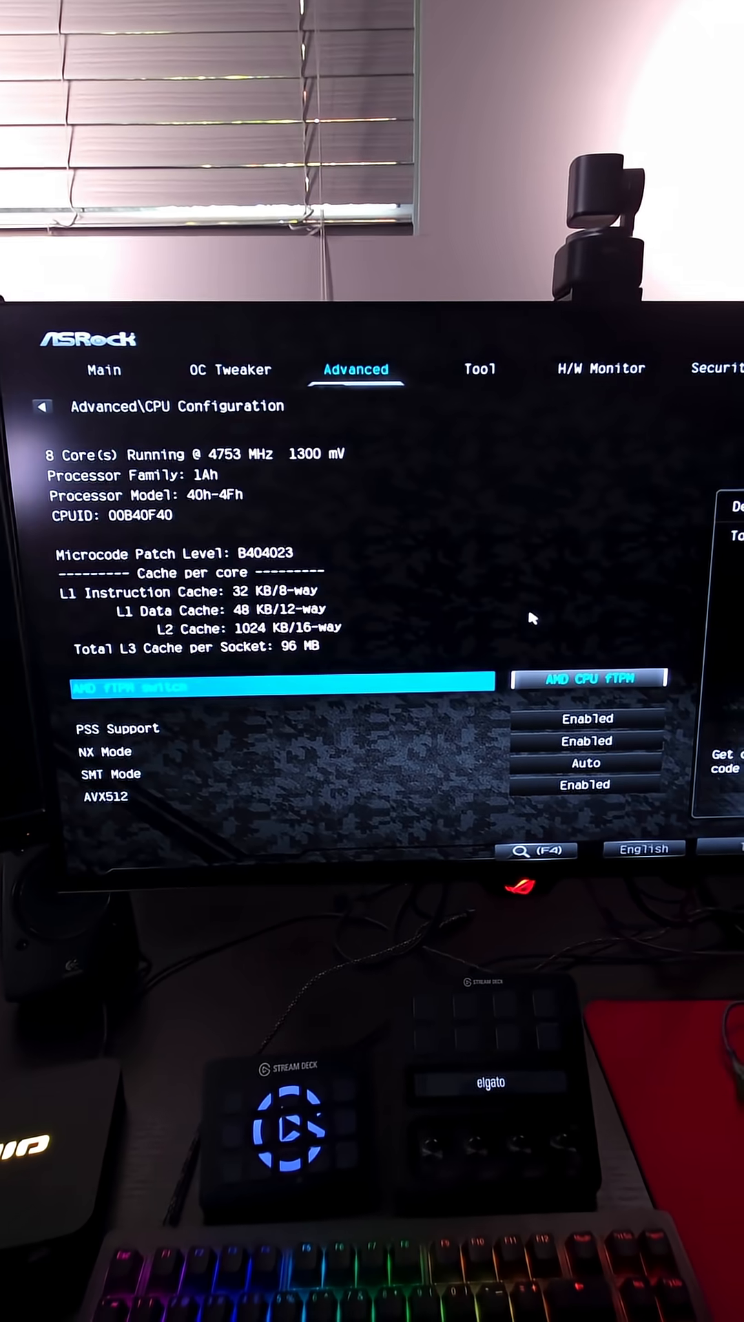
Step: Set Secure Boot to Enabled on the Security > Secure Boot page
{"action": "left_click", "coordinate": [484, 369]}
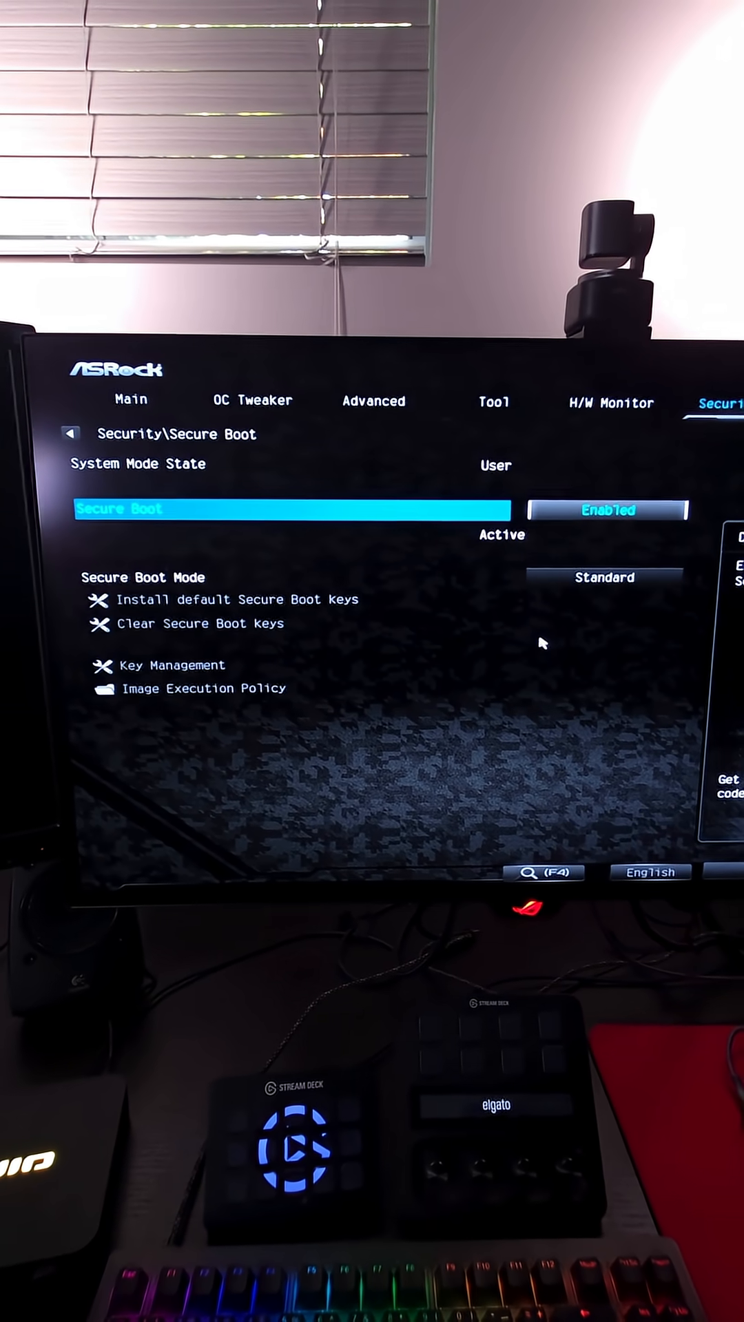
{"action": "left_click", "coordinate": [606, 510]}
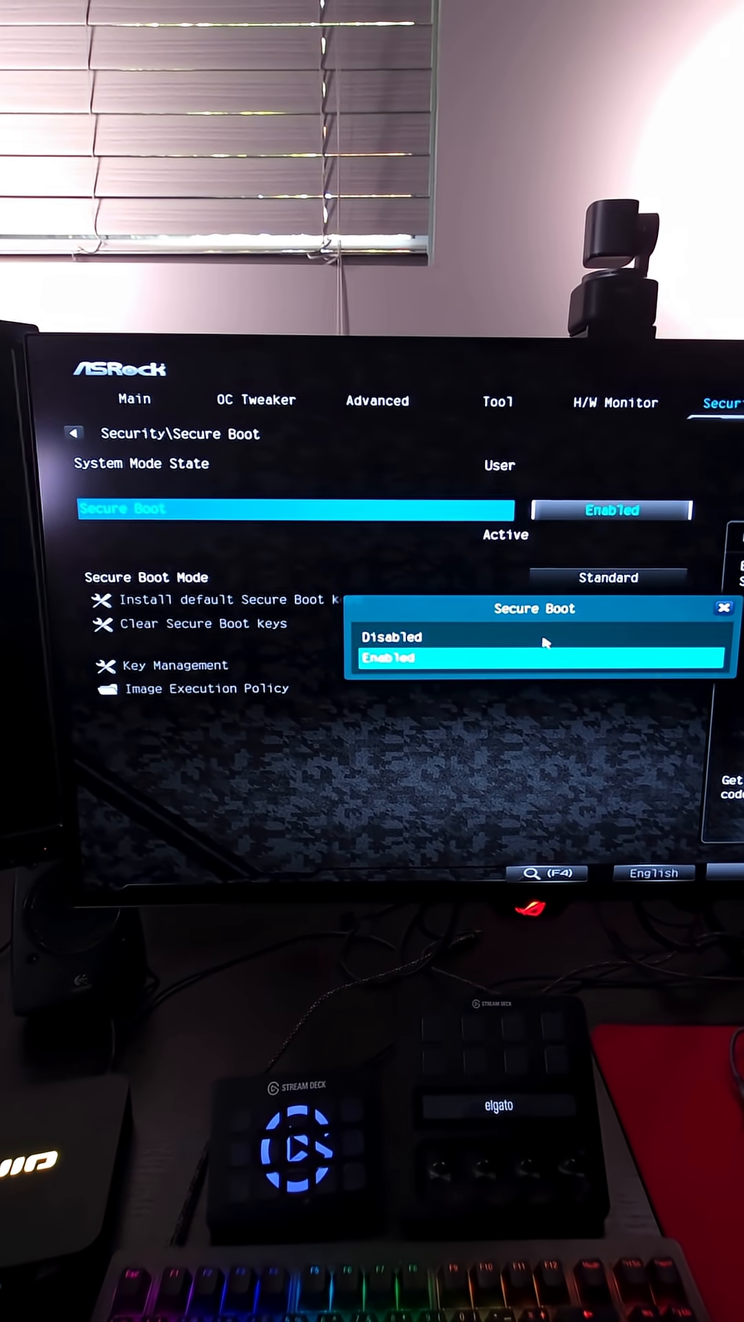